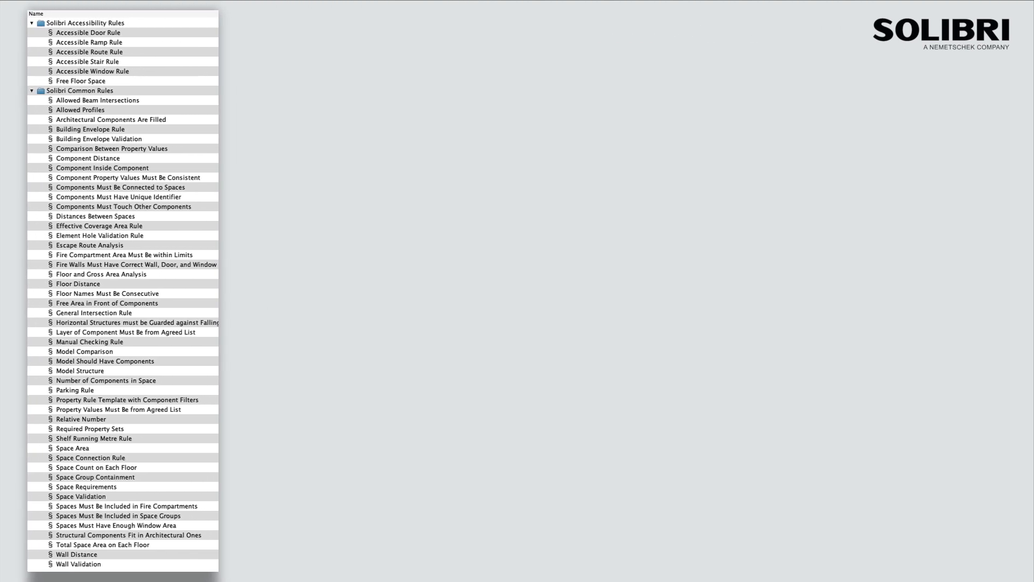
Highlight General Intersection Rule and show the railing, slab and column check screenshots.
left_click(94, 312)
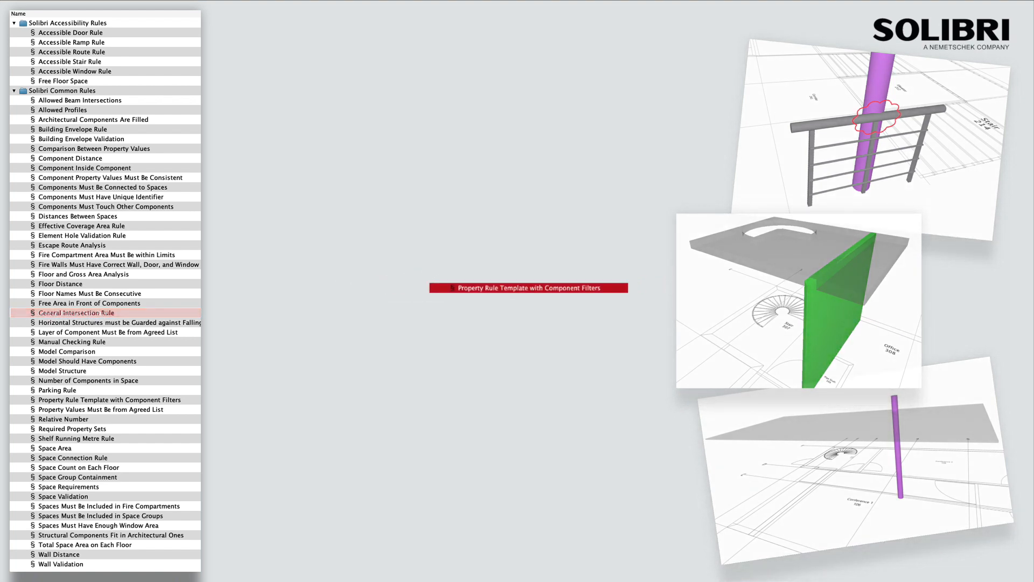
Highlight Property Rule Template with Component Filters and add the Component Distance duct screenshot.
left_click(110, 399)
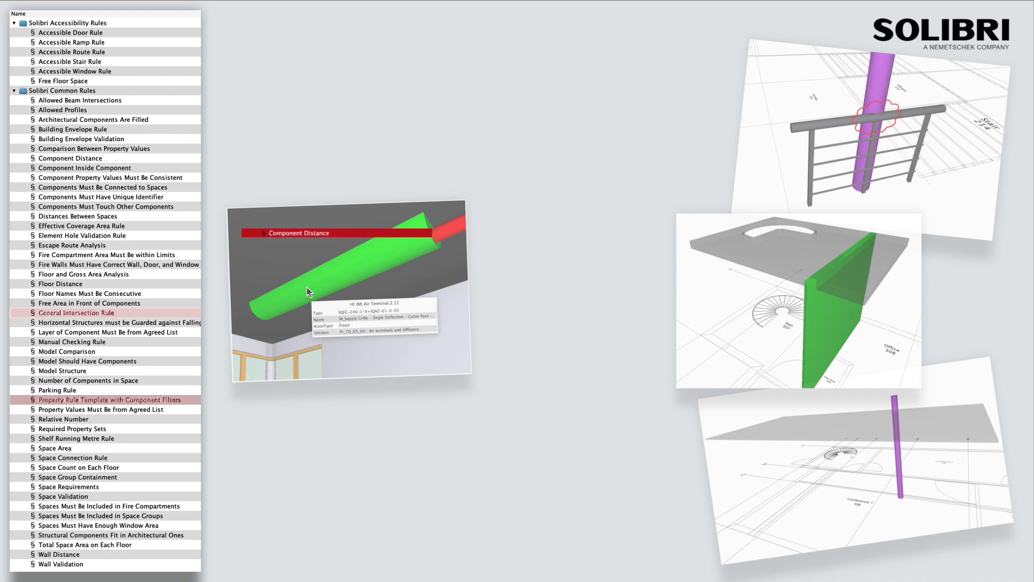
Highlight Component Distance and add the green slab and two room-space example screenshots.
left_click(69, 158)
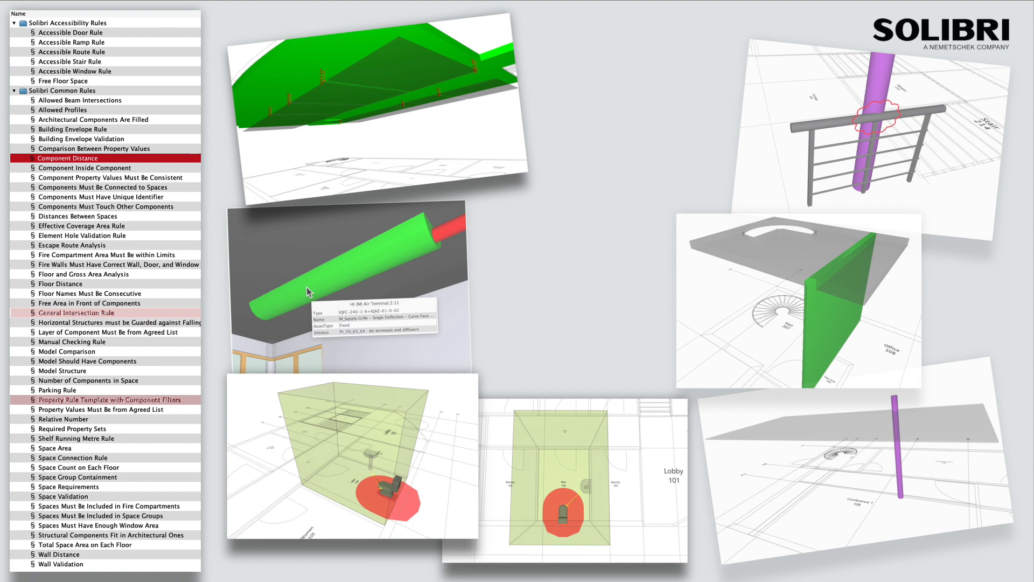
left_click(66, 158)
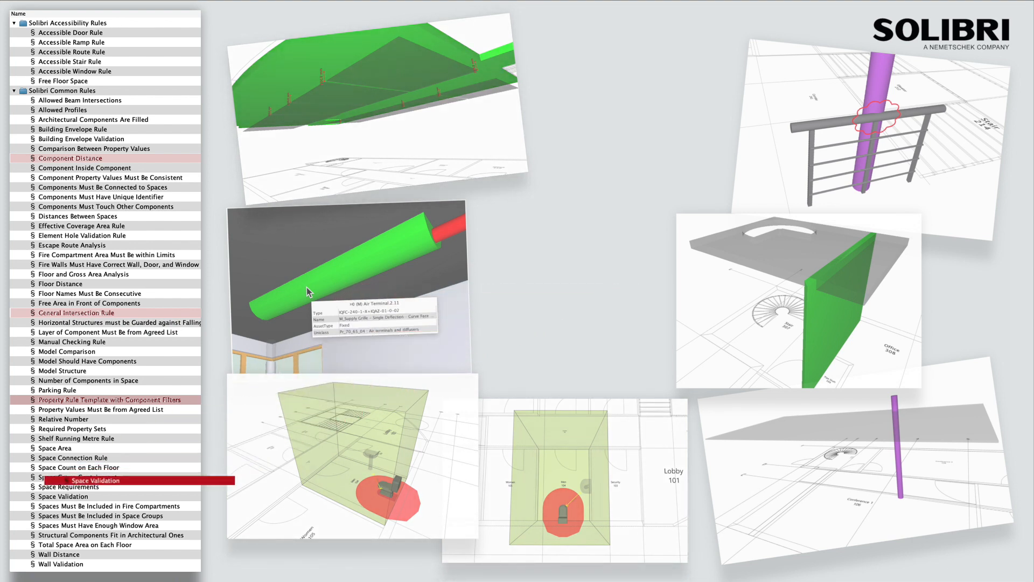
Highlight Space Validation and add the room-space validation example screenshot.
left_click(63, 496)
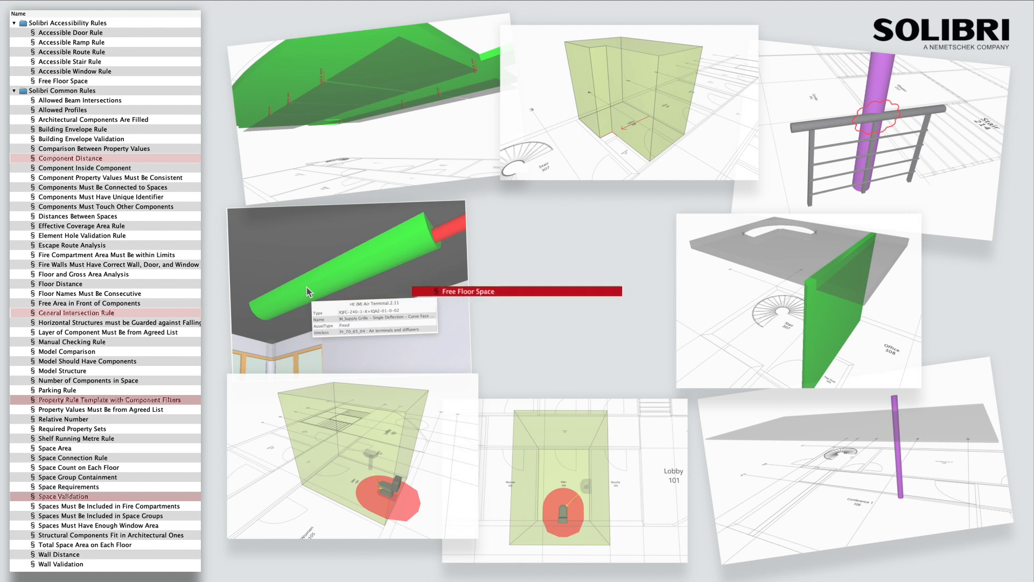
Highlight Free Floor Space and Comparison Between Property Values with building-plan and purple floor examples.
left_click(65, 80)
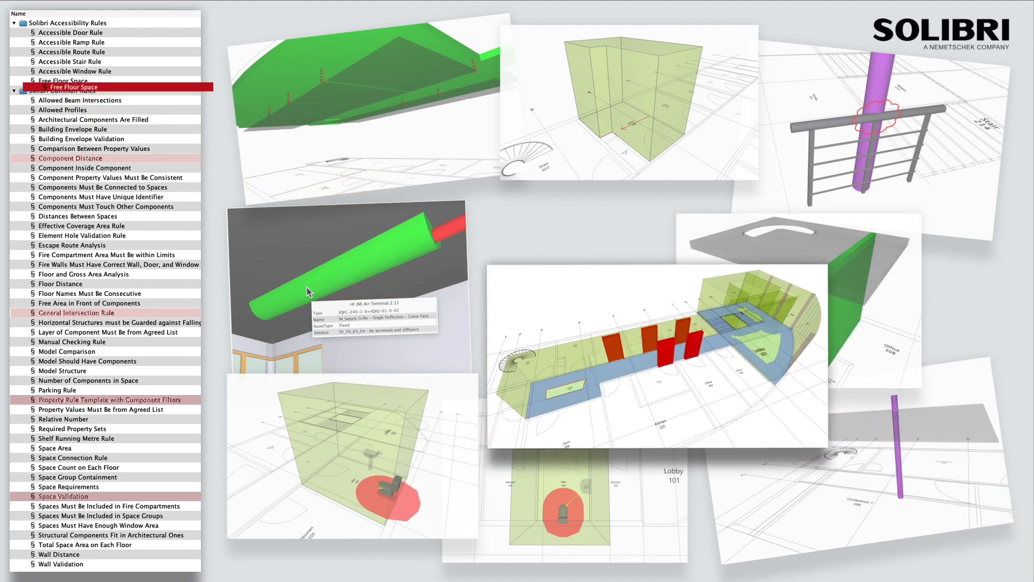
left_click(64, 79)
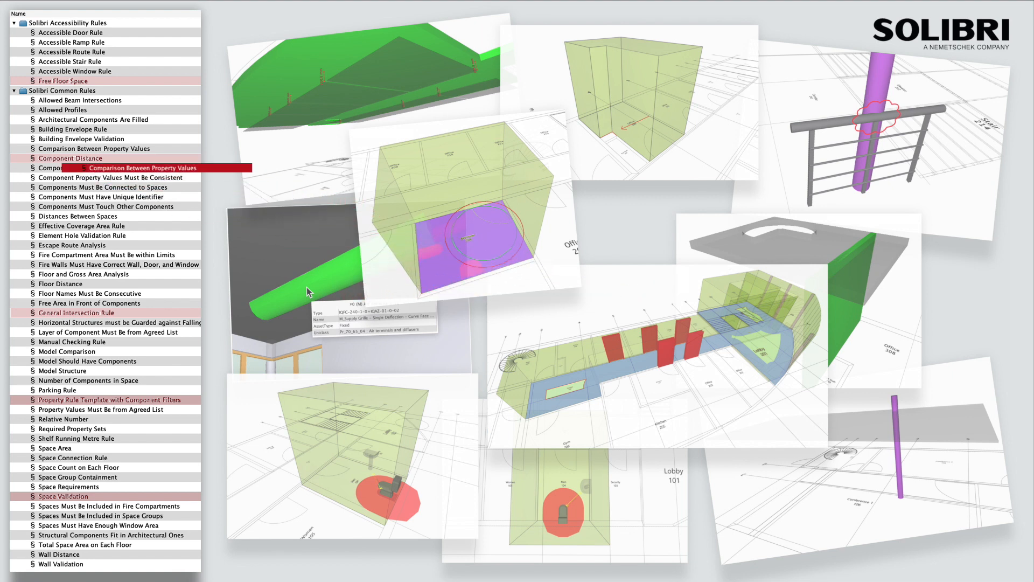
left_click(97, 149)
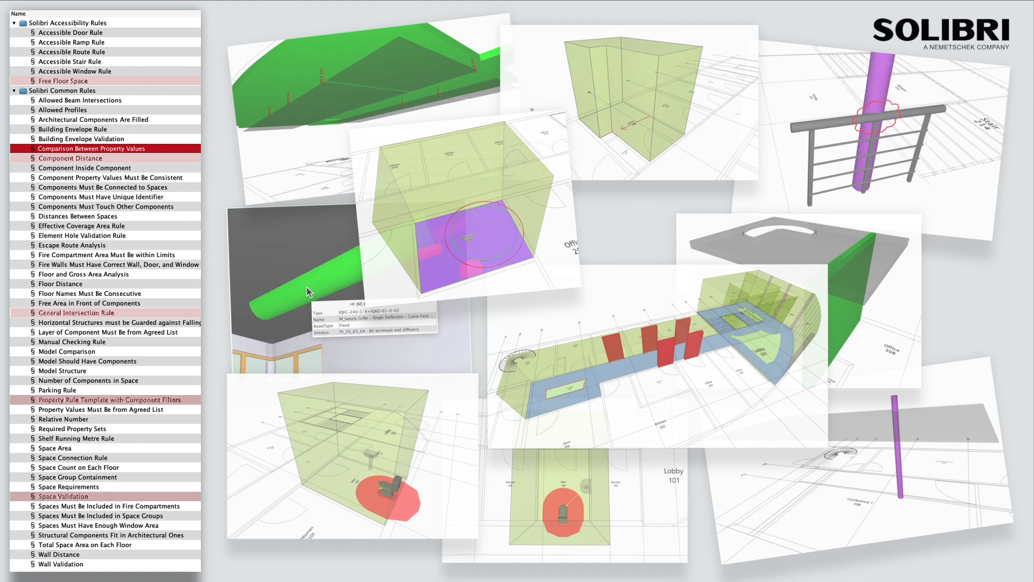